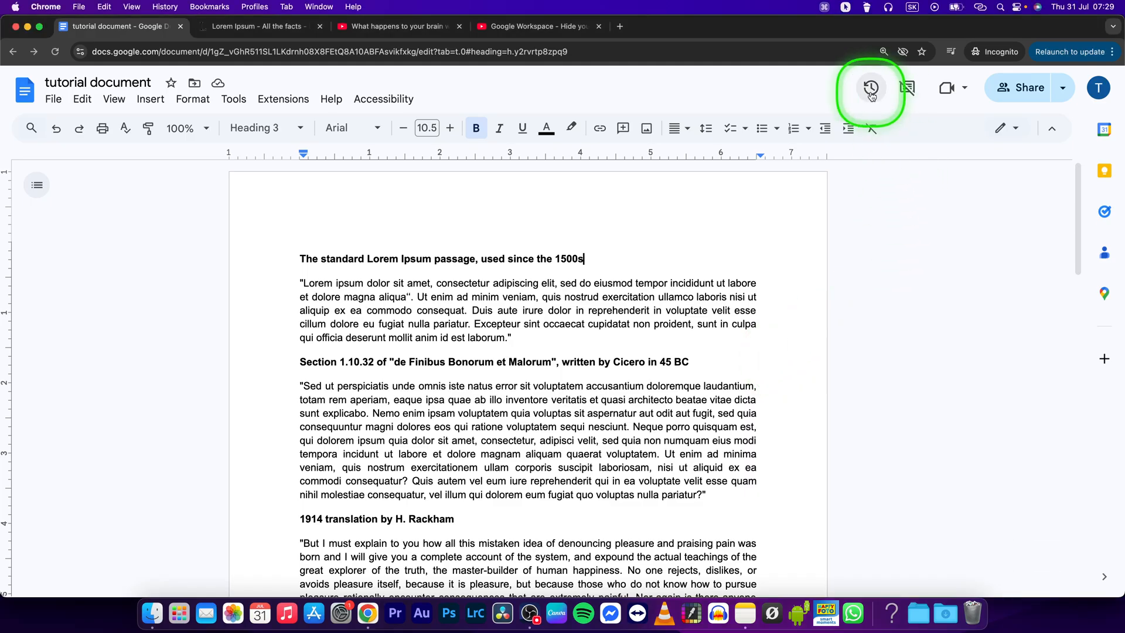
Show the version history of 'tutorial document' with its dated versions.
click(870, 88)
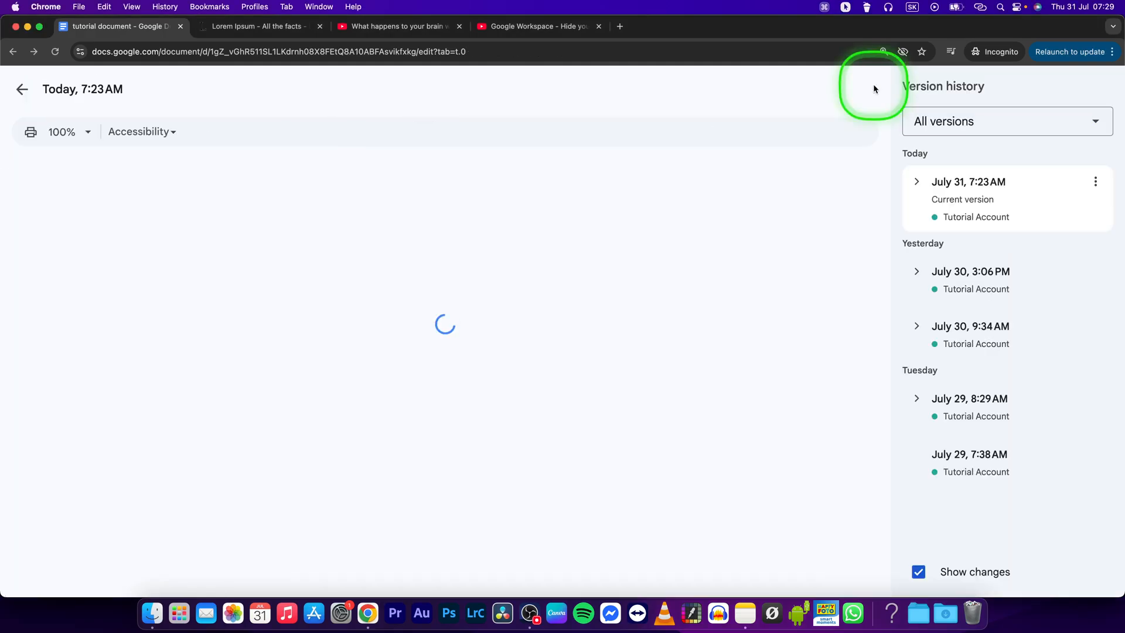
click(969, 398)
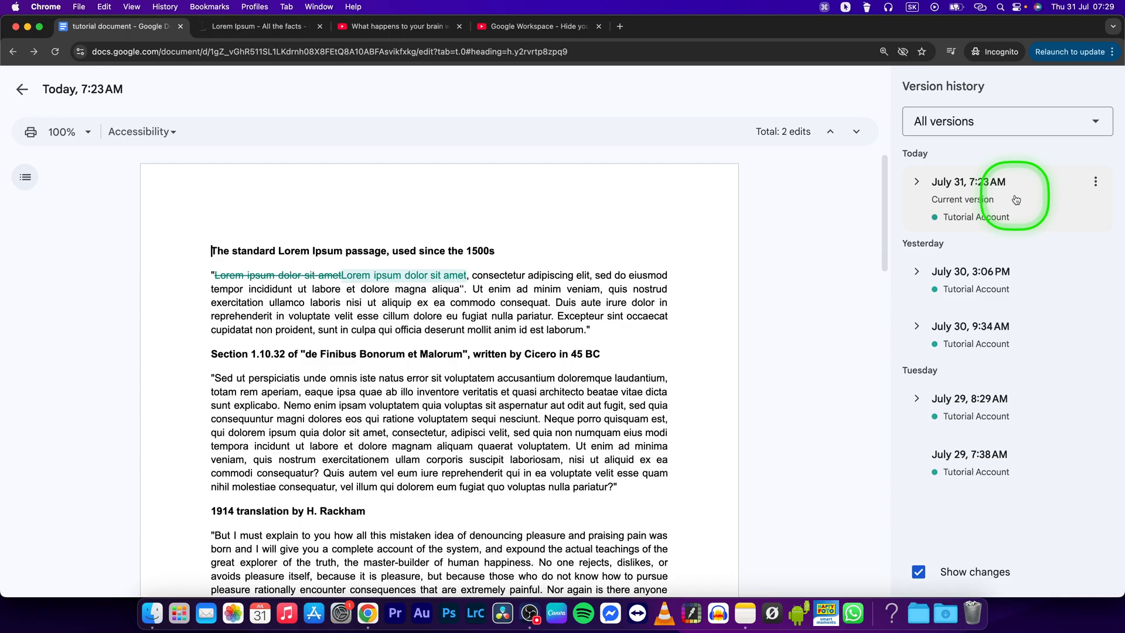
mouse_move(1095, 181)
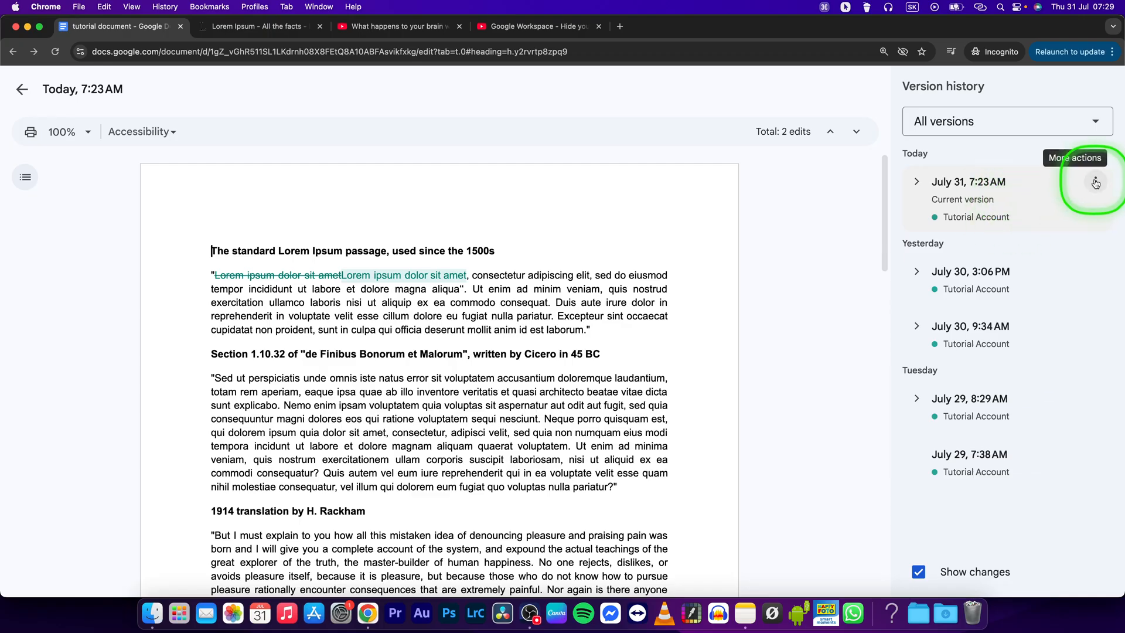
Make a copy of the current version named 'name', shared with the same people.
click(1095, 182)
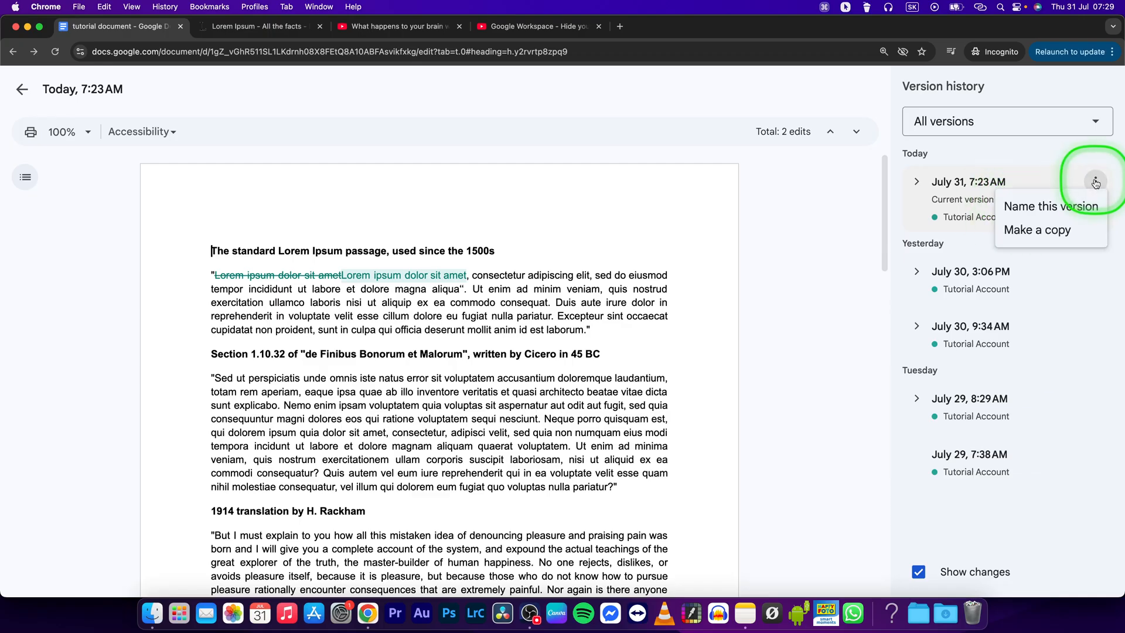
click(1037, 230)
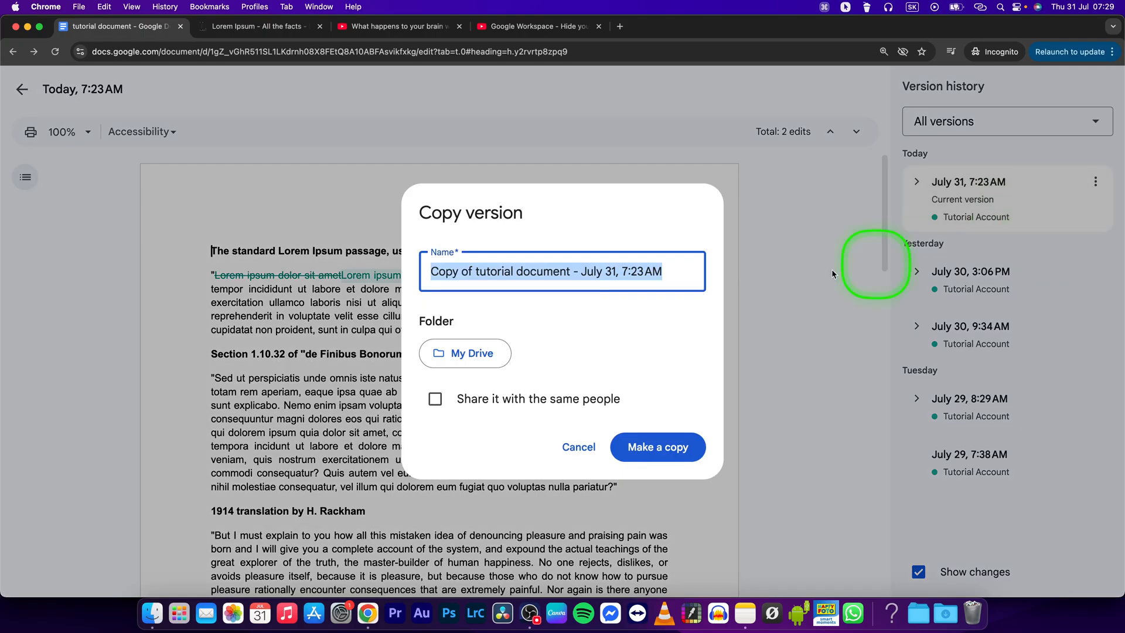
text(name)
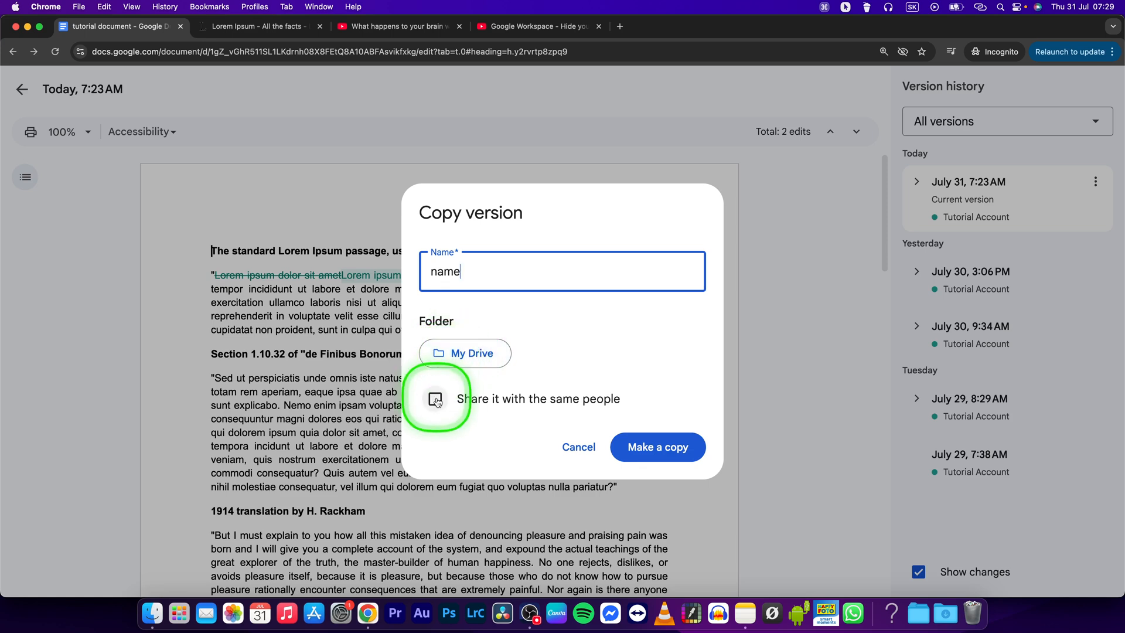
click(436, 398)
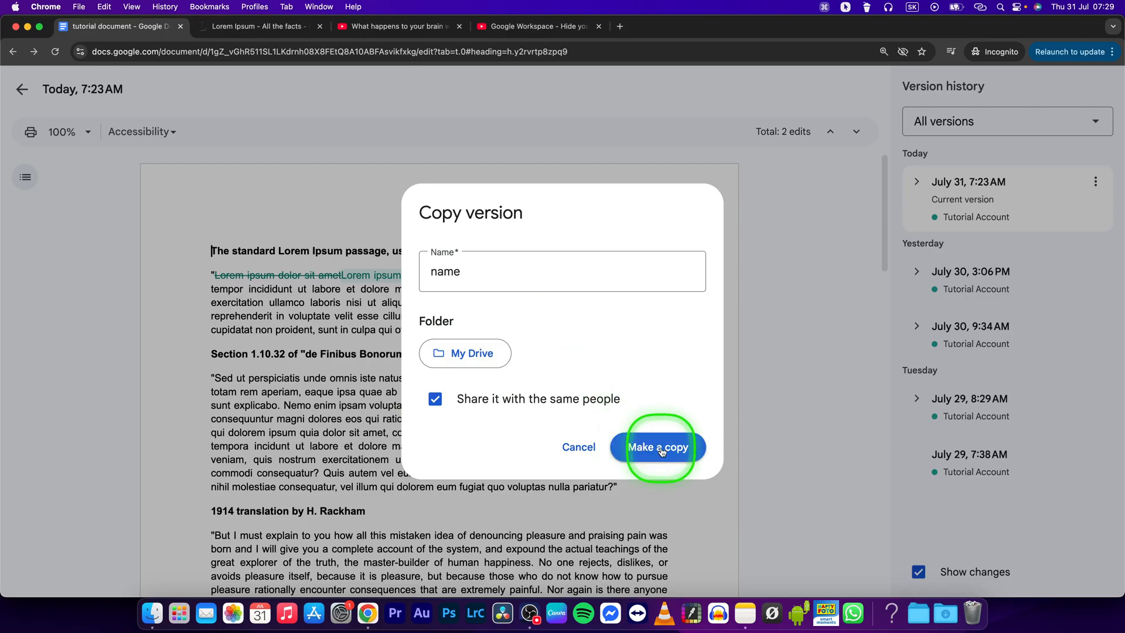
click(656, 447)
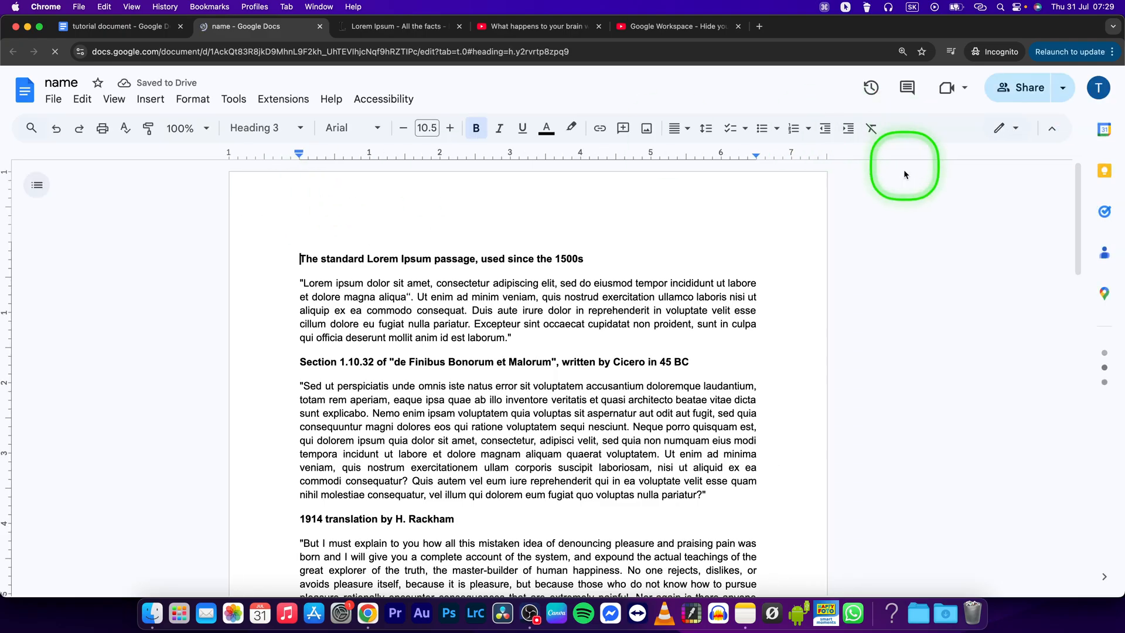
Check that the copy 'name' has a single version in its history, then return to the document.
click(870, 88)
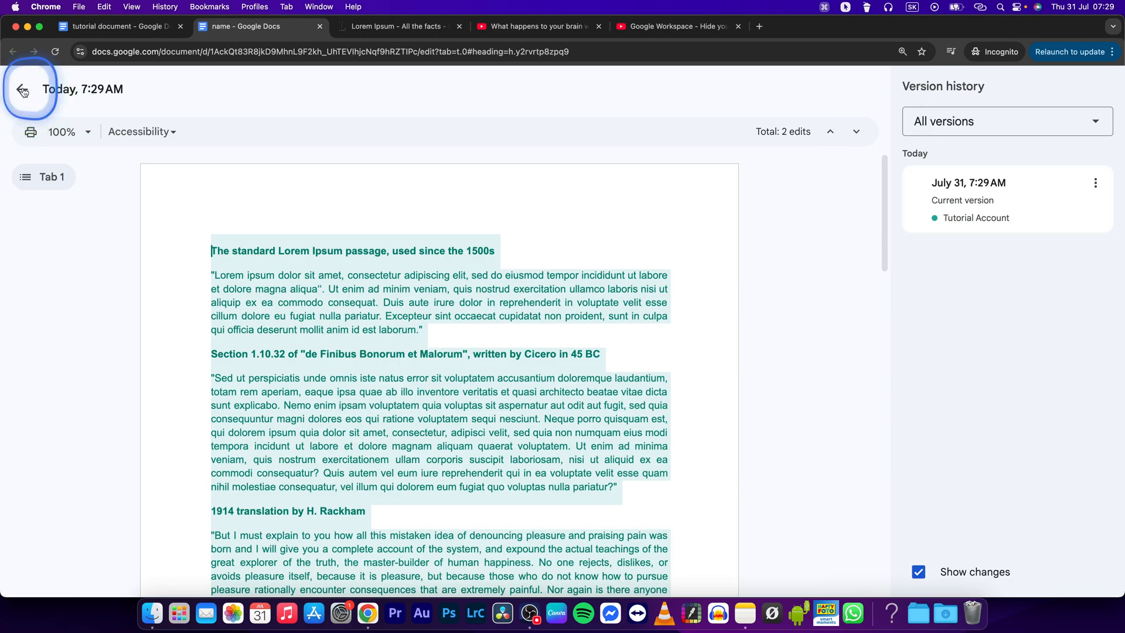
click(22, 91)
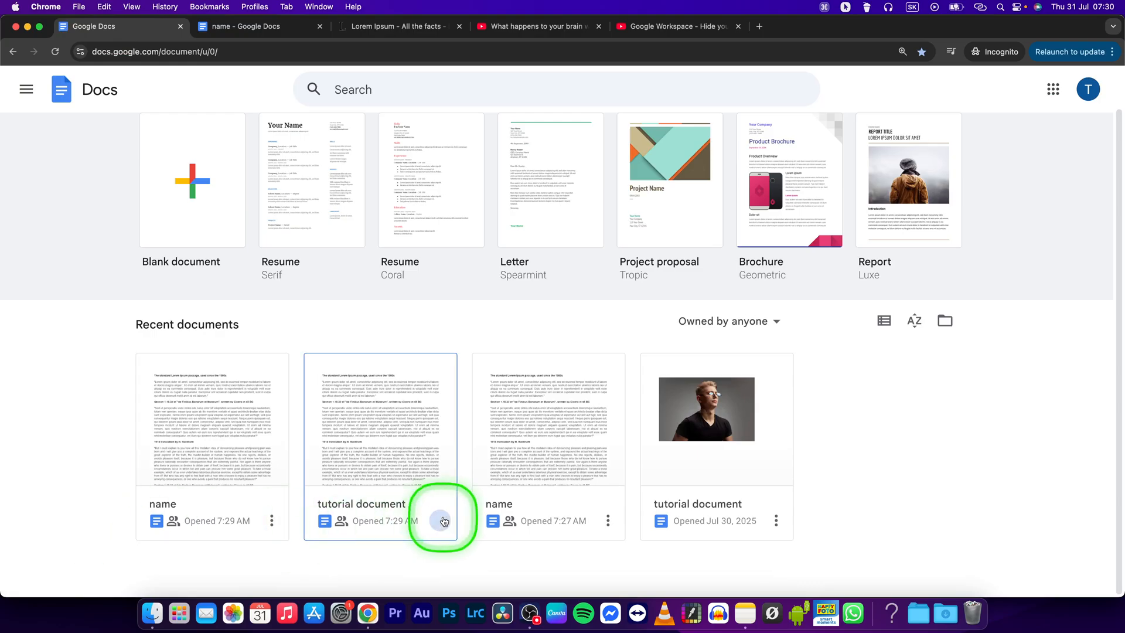
Move the original 'tutorial document' to trash from the Docs home list.
click(439, 520)
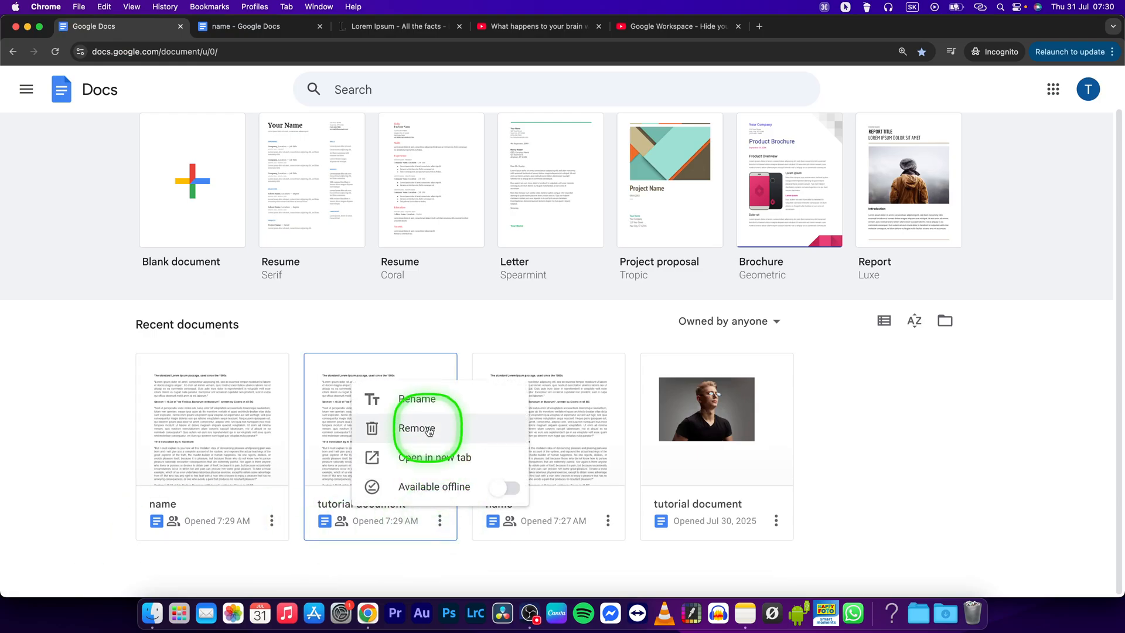
click(417, 429)
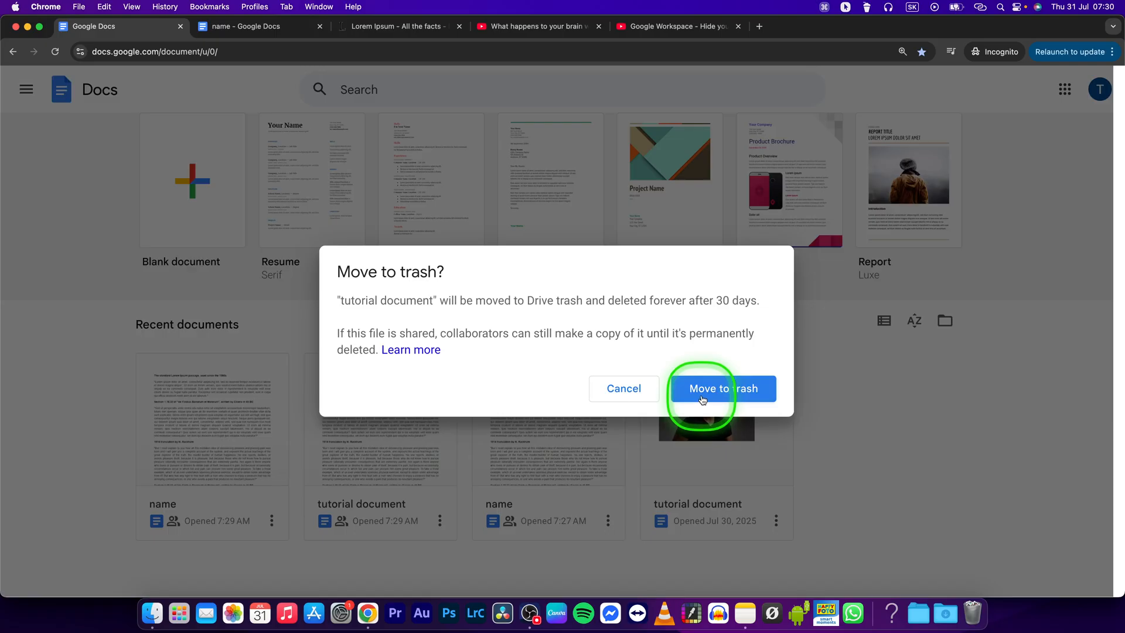
click(722, 388)
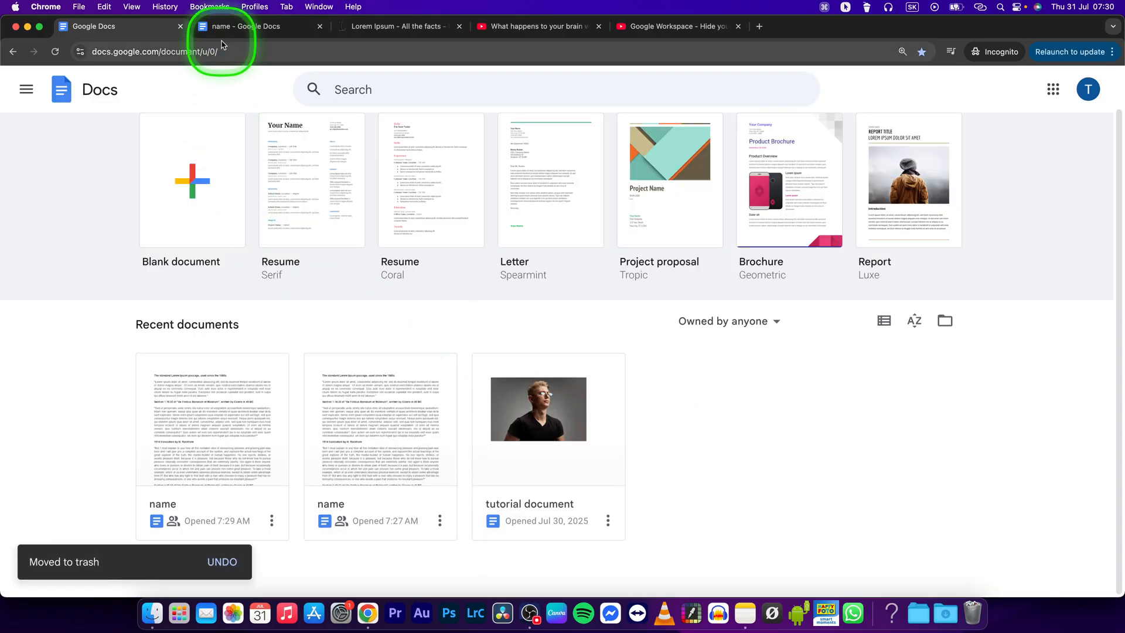
mouse_move(247, 26)
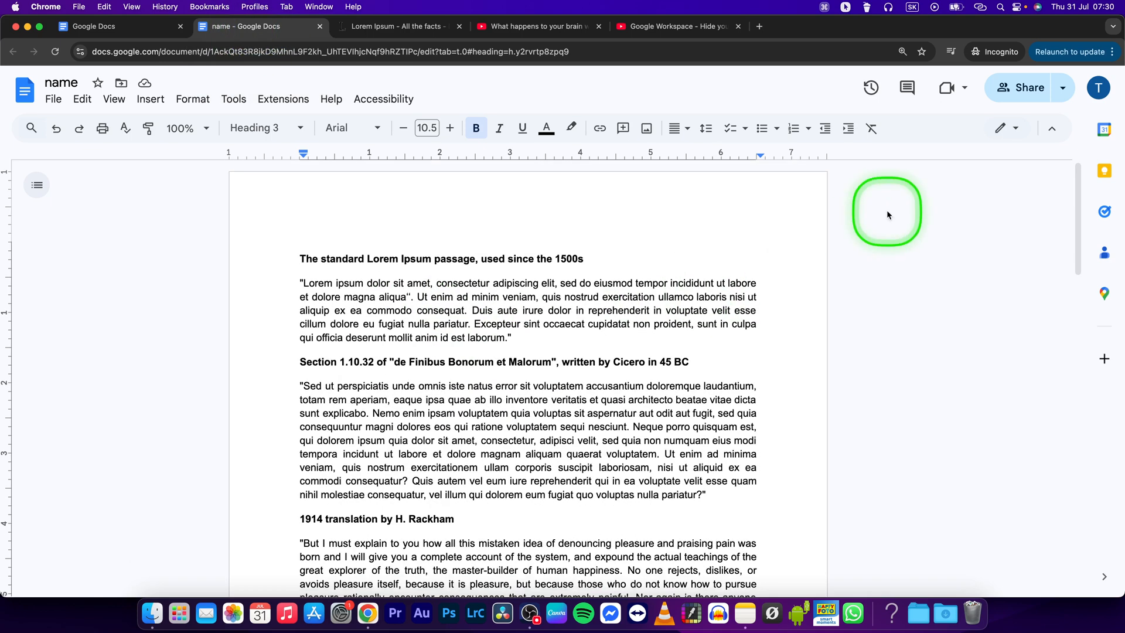
click(871, 88)
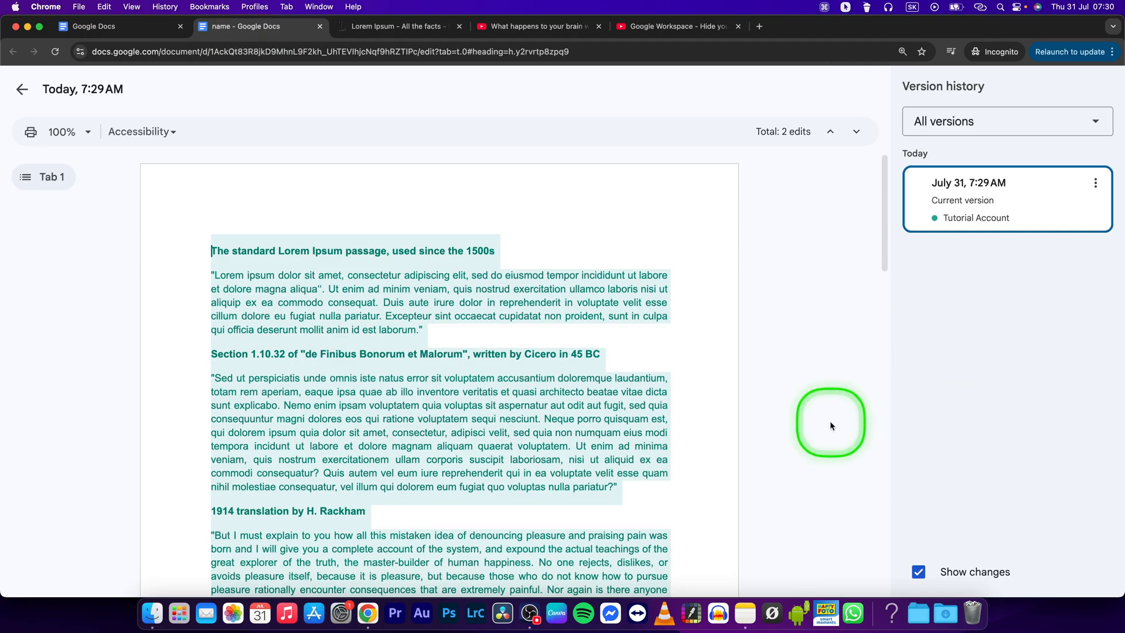
click(23, 89)
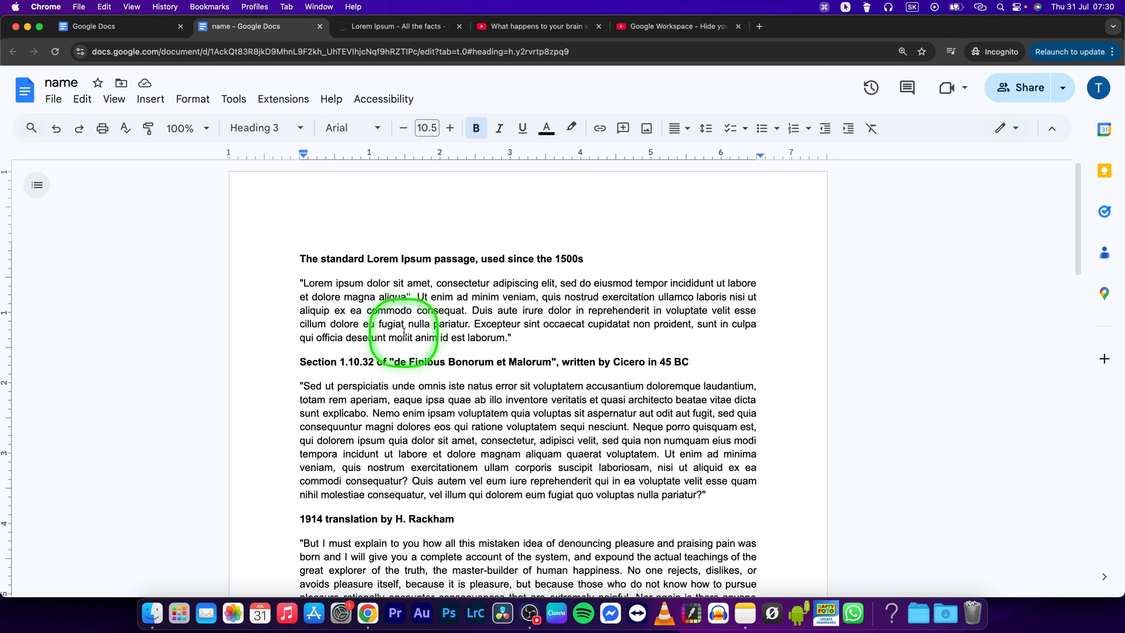